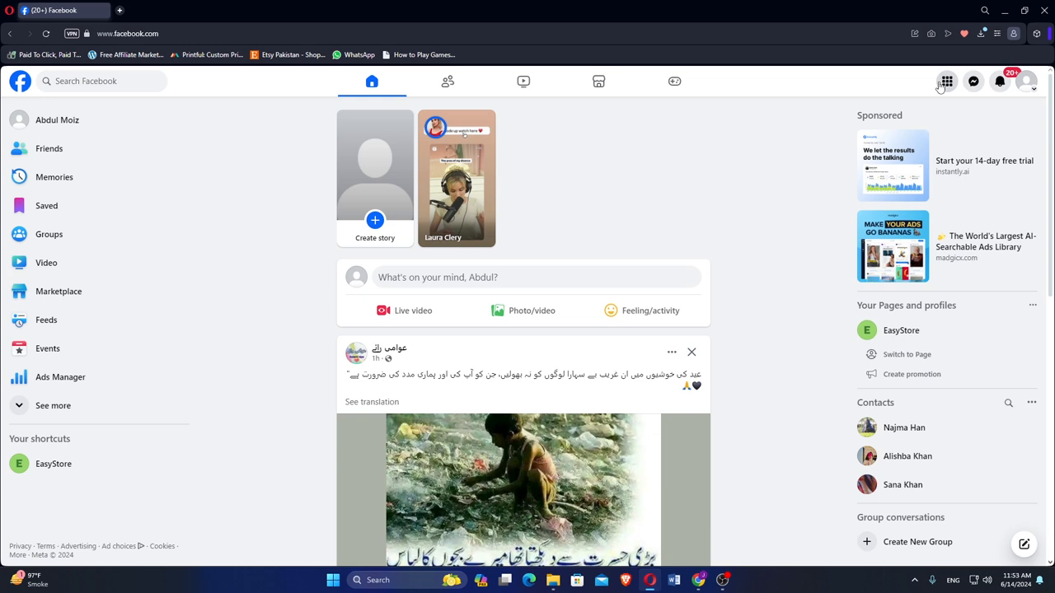
Bring up Facebook's grid menu of Meta apps and professional tools.
{"action": "left_click", "coordinate": [969, 81]}
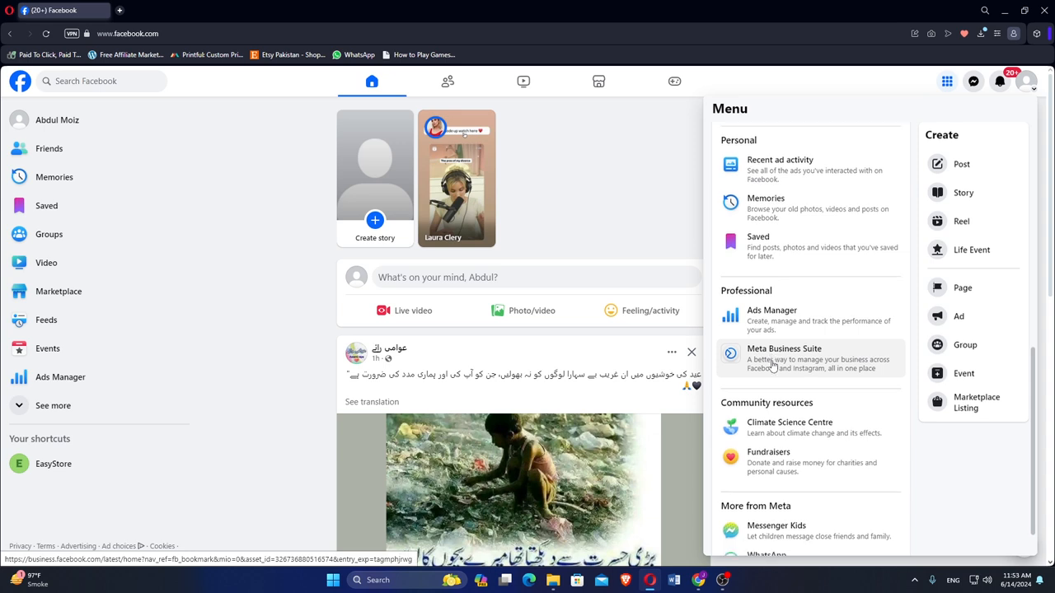
Go to Meta Business Suite and reach EasyStore's portfolio Settings (Business asset groups page).
{"action": "left_click", "coordinate": [784, 359]}
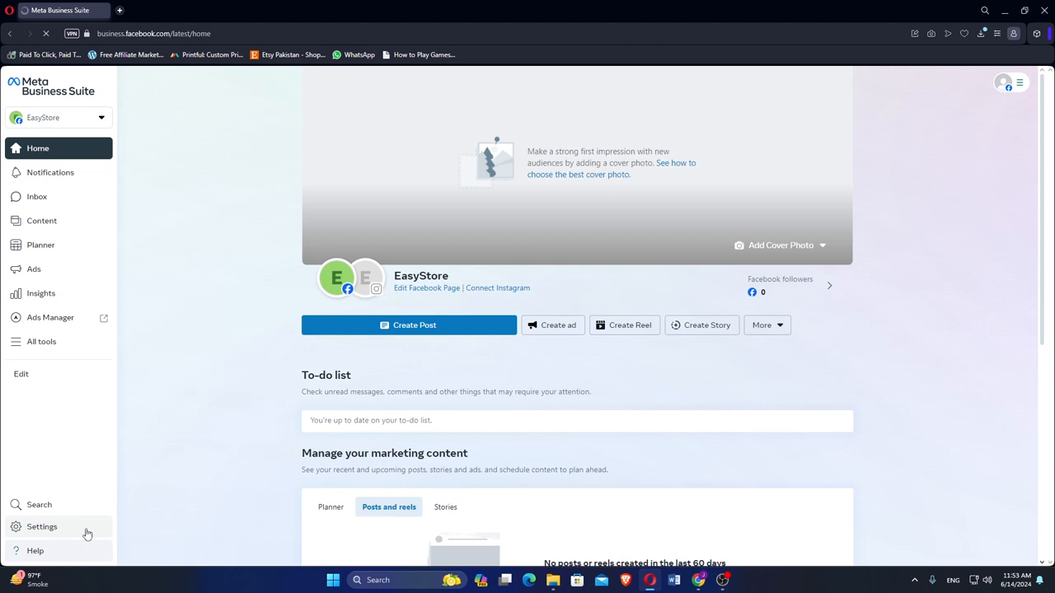
{"action": "left_click", "coordinate": [41, 528]}
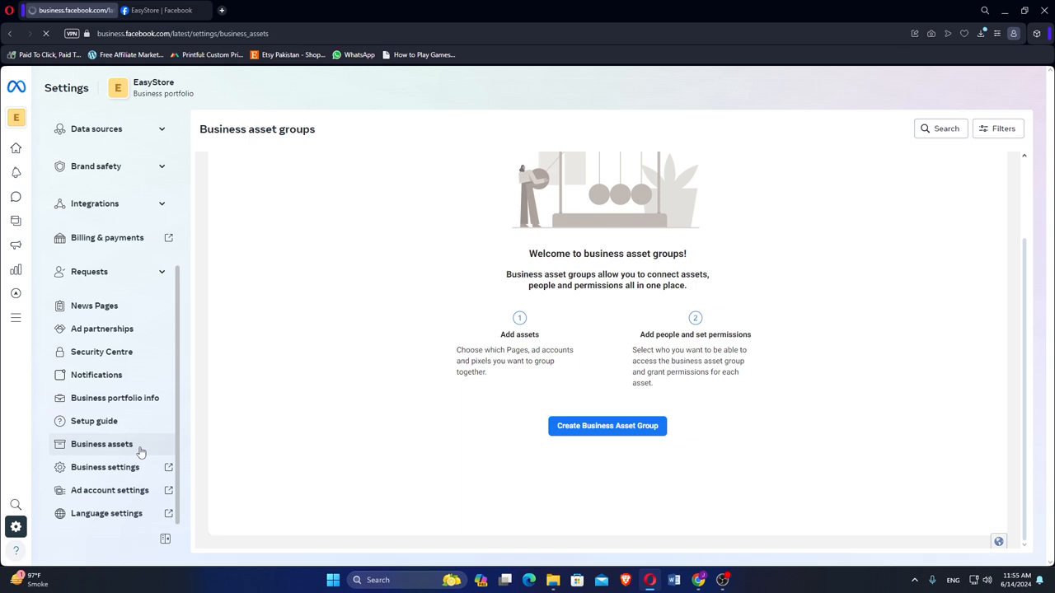
List EasyStore's business assets, then reach full Business settings on the People page.
{"action": "left_click", "coordinate": [102, 443]}
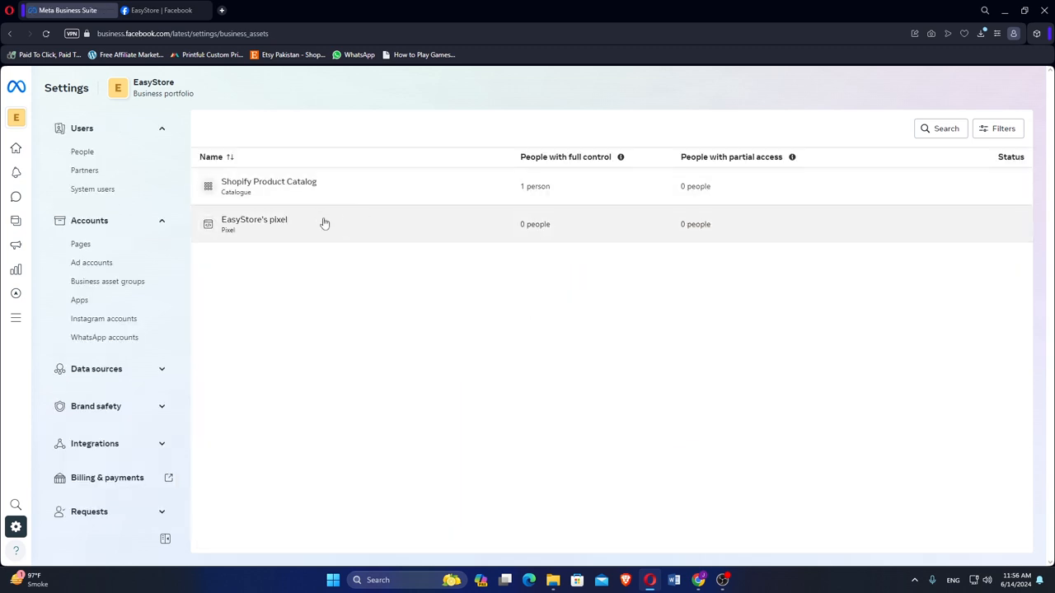
{"action": "mouse_move", "coordinate": [303, 239]}
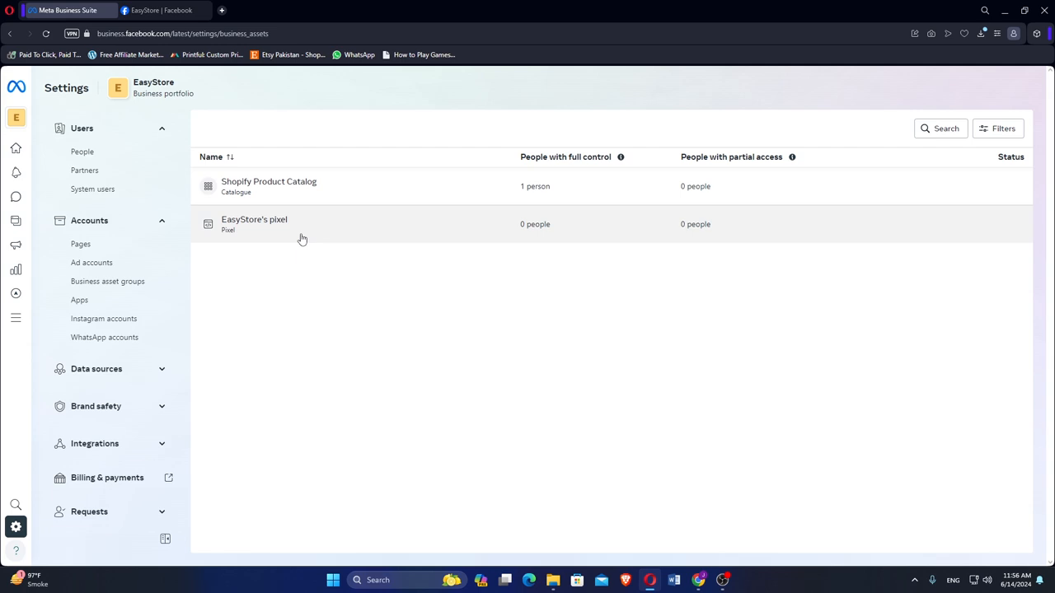
{"action": "left_click", "coordinate": [254, 224]}
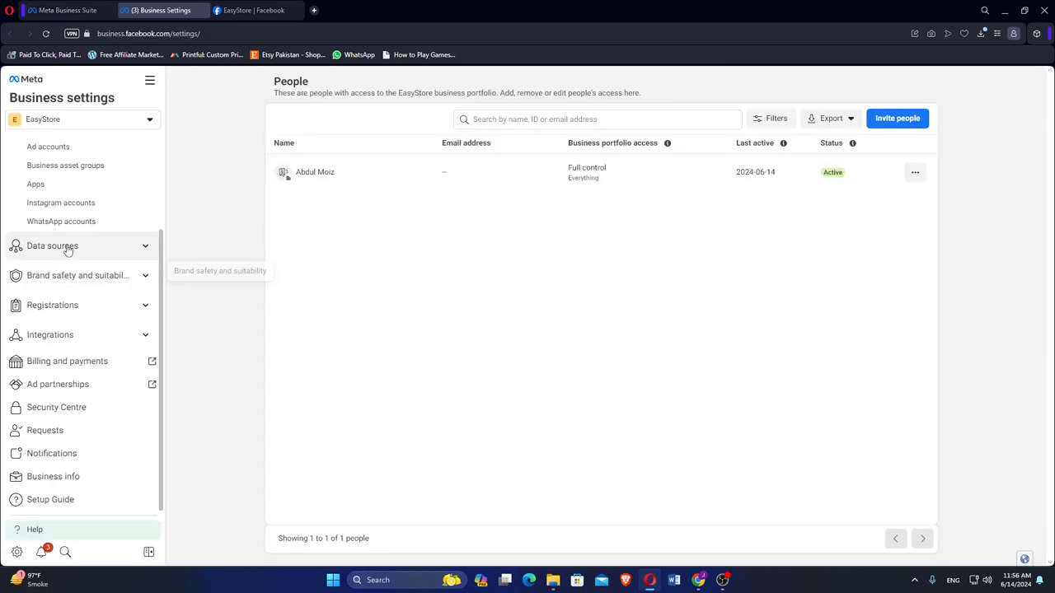
Under Data sources > Pixels, view EasyStore's pixel Connected assets showing none connected.
{"action": "left_click", "coordinate": [52, 246]}
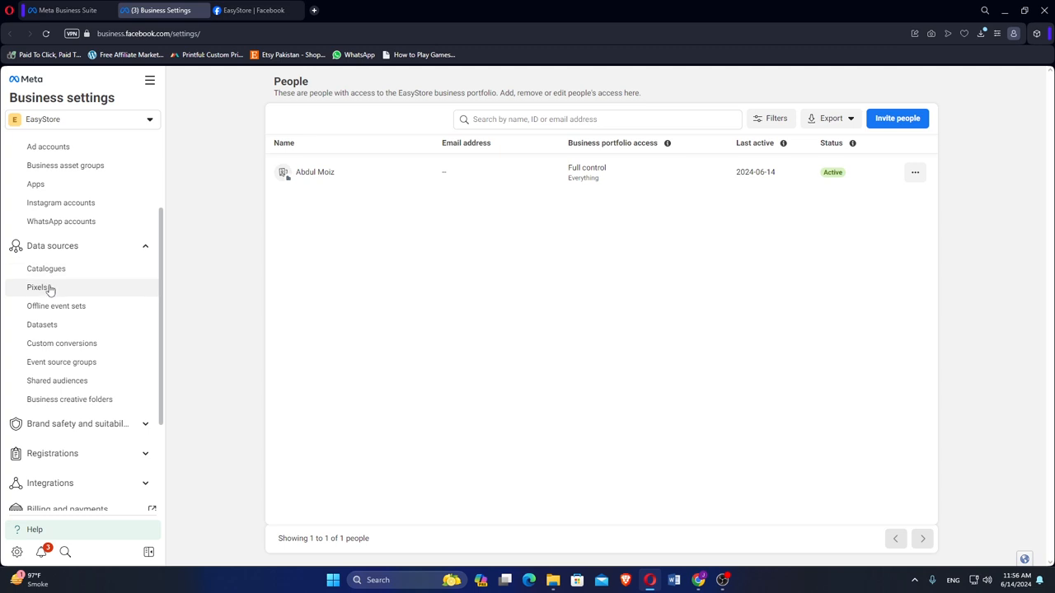
{"action": "left_click", "coordinate": [36, 287]}
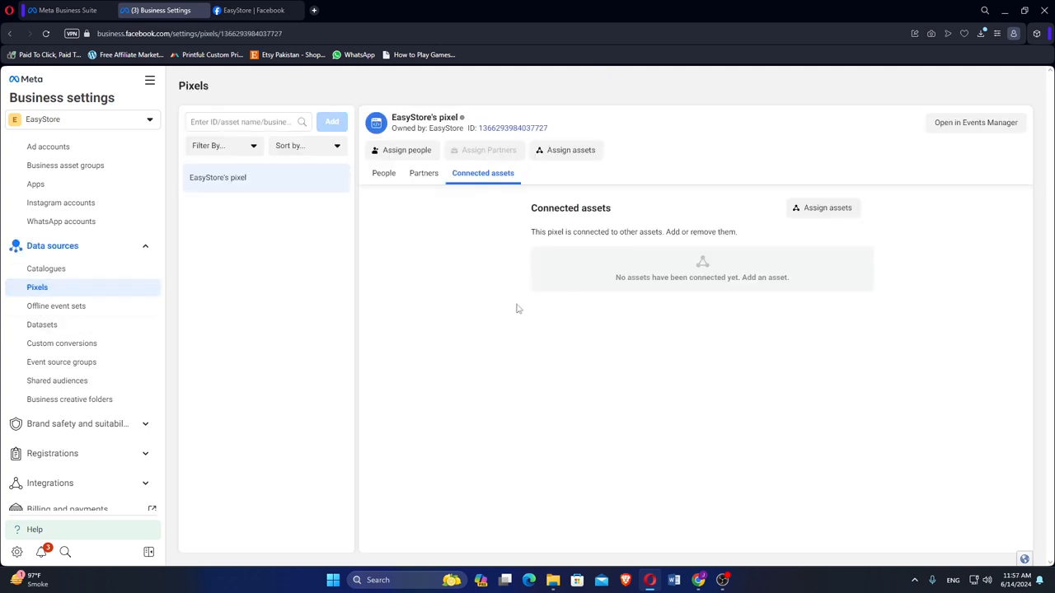
{"action": "mouse_move", "coordinate": [659, 251]}
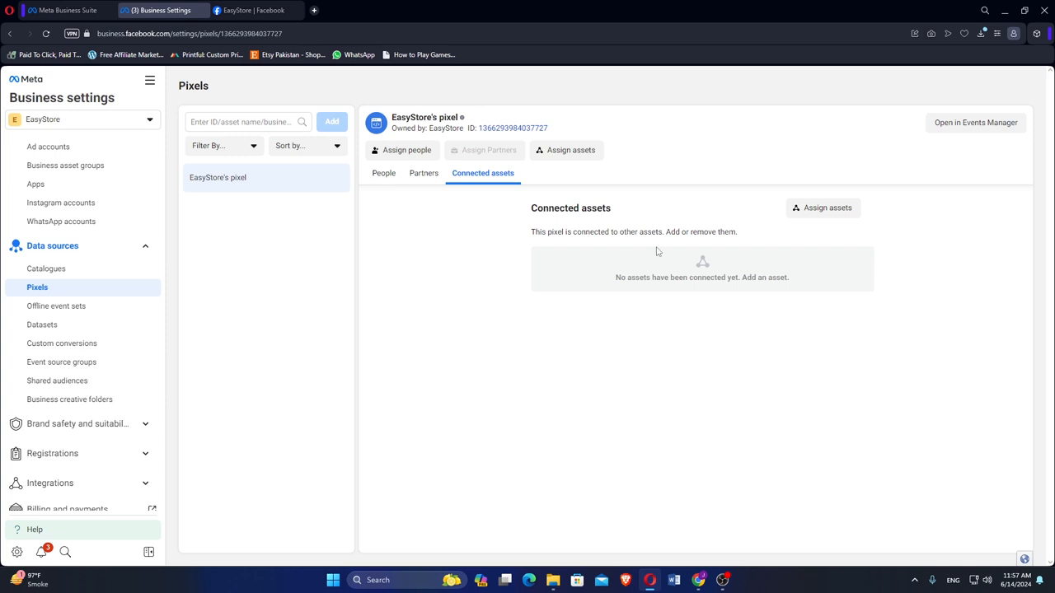
{"action": "mouse_move", "coordinate": [709, 234]}
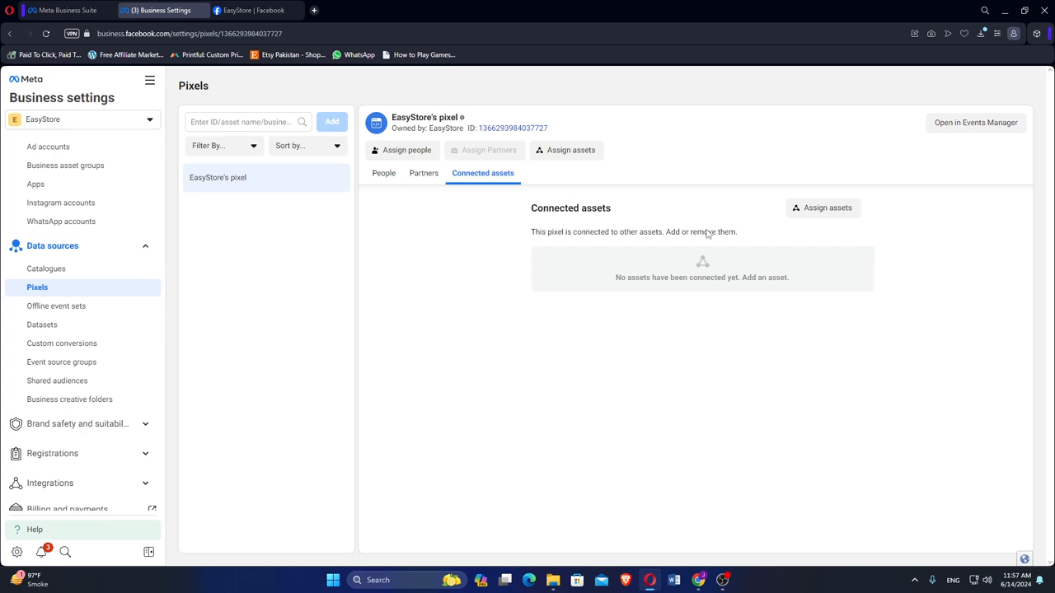
{"action": "mouse_move", "coordinate": [777, 221]}
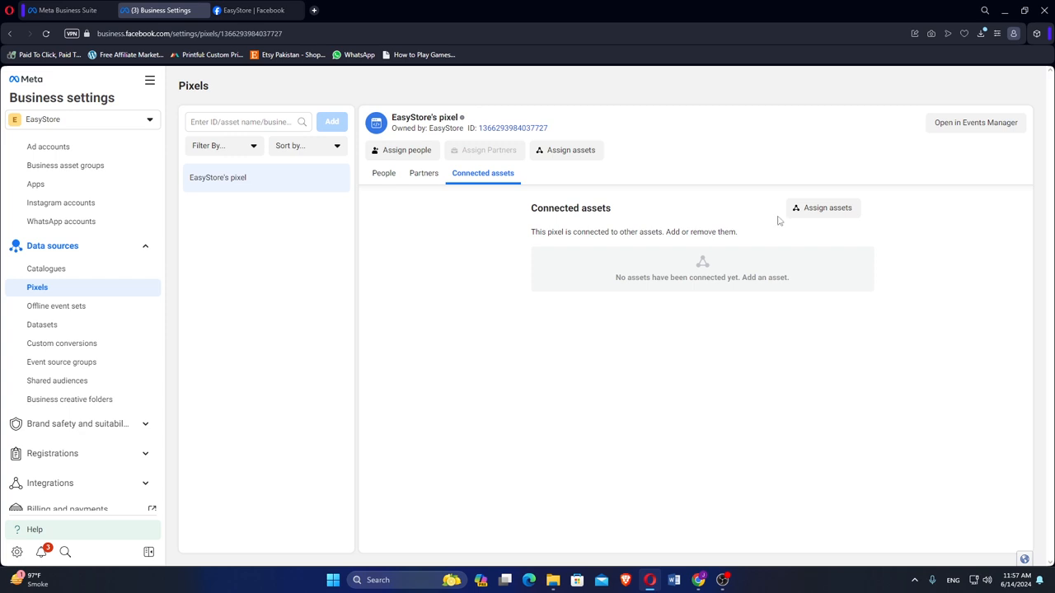
{"action": "mouse_move", "coordinate": [834, 211]}
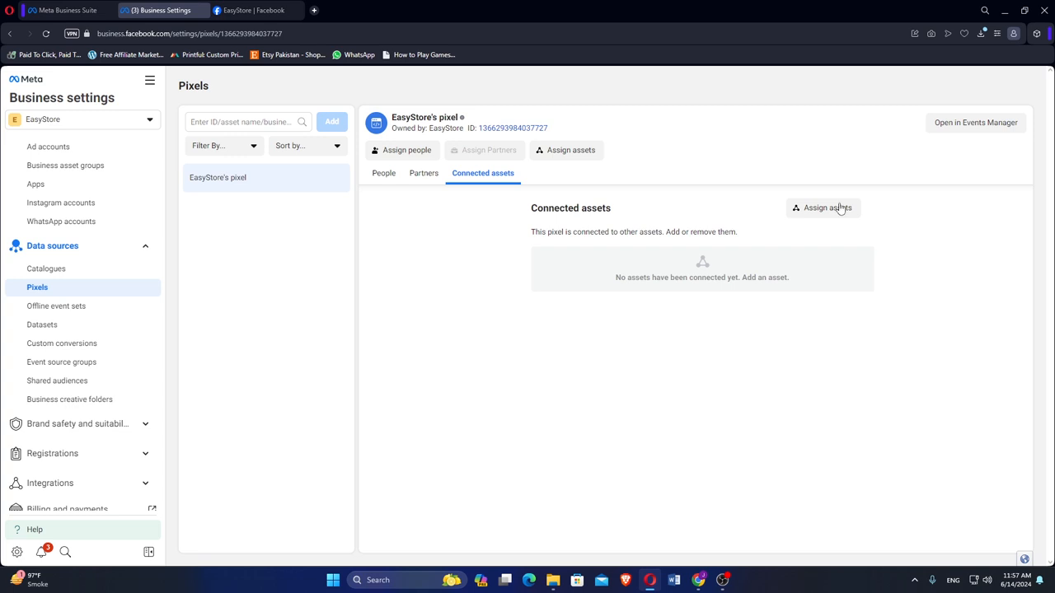
{"action": "mouse_move", "coordinate": [864, 201]}
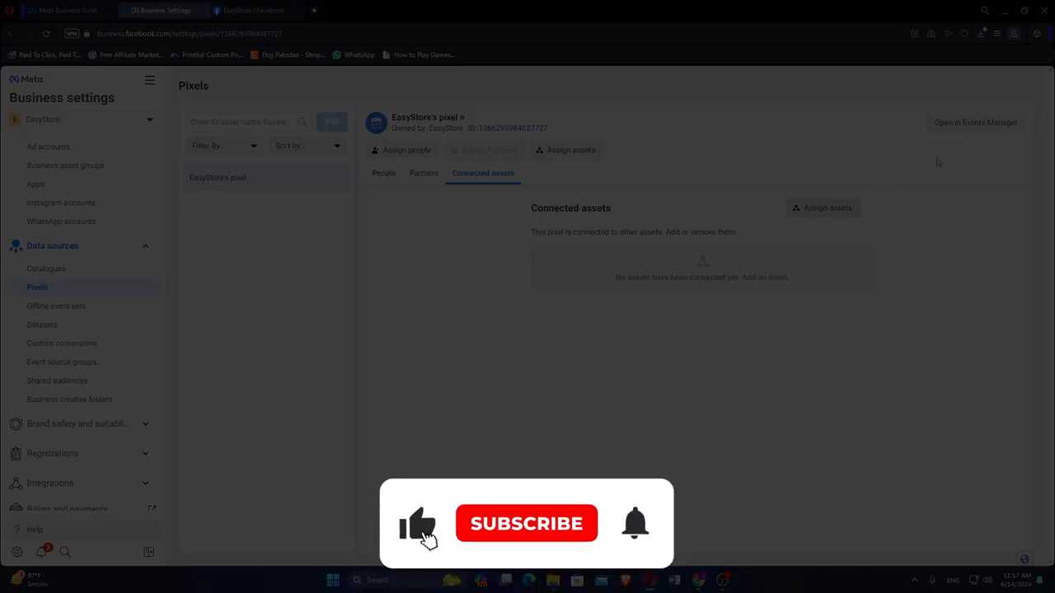
{"action": "left_click", "coordinate": [525, 524]}
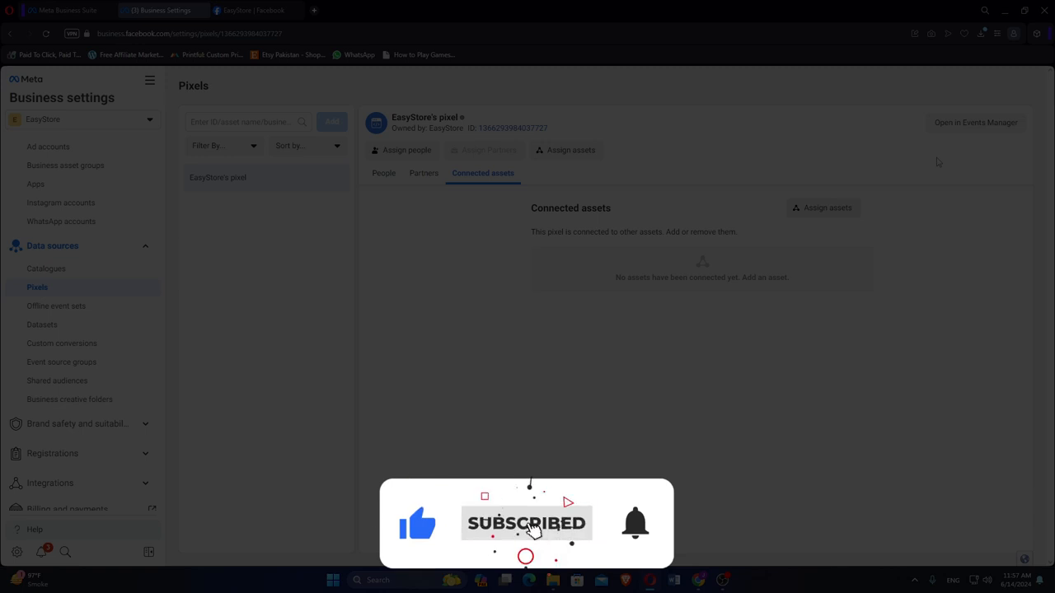